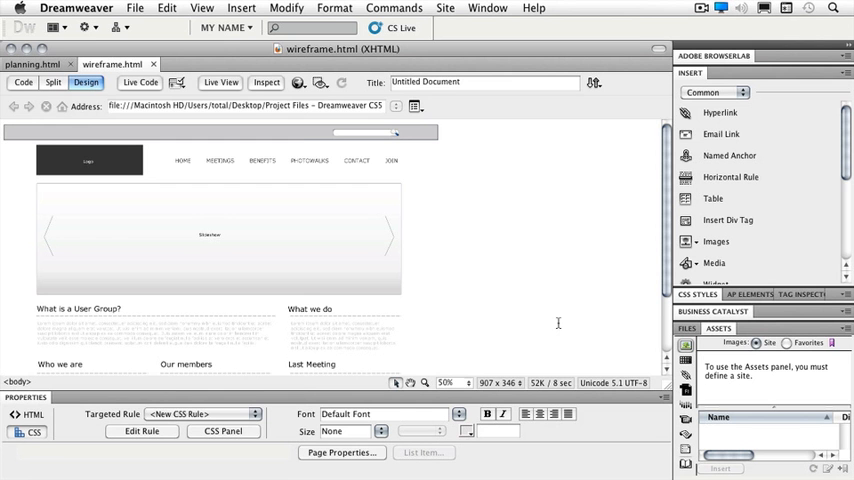
Open measurements.html from the Chapter 02 folder via File > Open.
{"action": "left_click", "coordinate": [135, 8]}
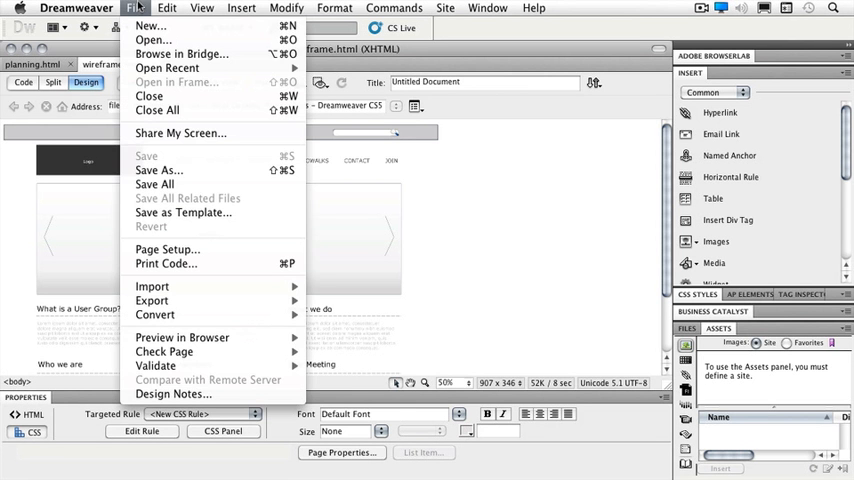
{"action": "left_click", "coordinate": [152, 39]}
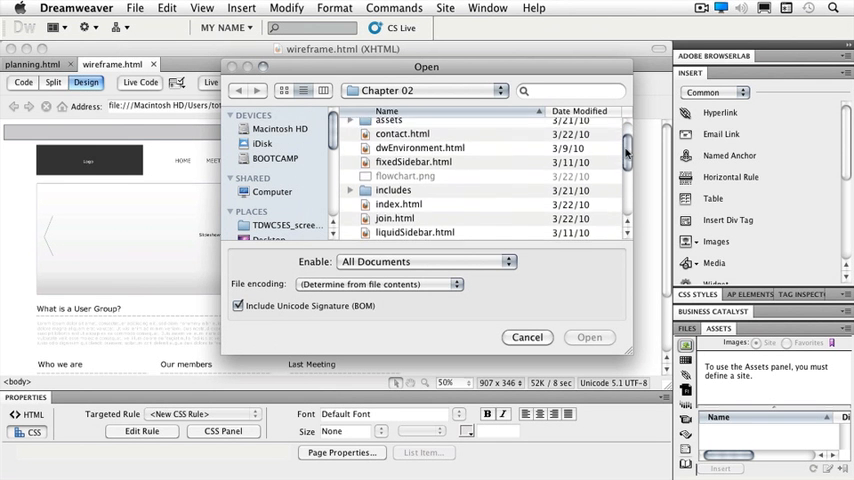
{"action": "scroll", "scroll_direction": "down", "scroll_amount": 3}
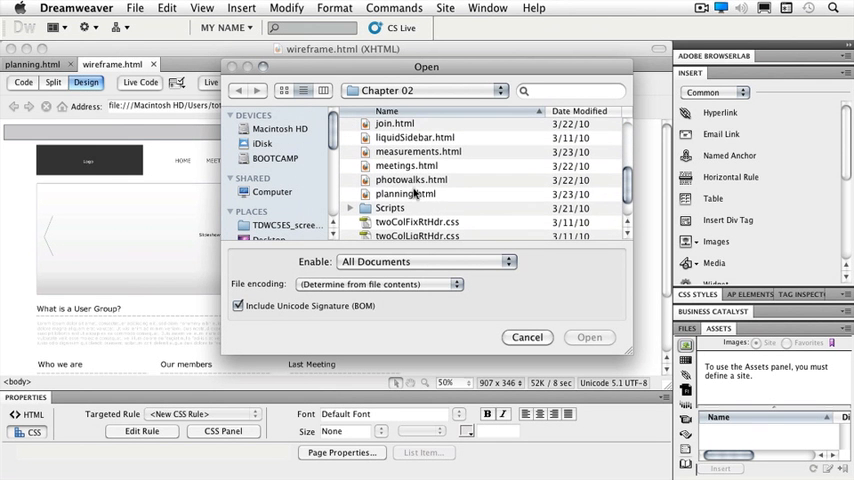
{"action": "mouse_move", "coordinate": [417, 195]}
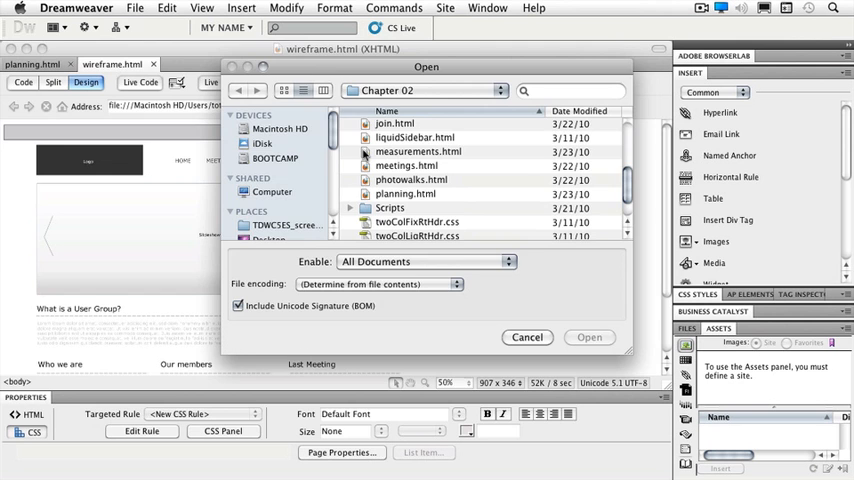
{"action": "left_click", "coordinate": [589, 337]}
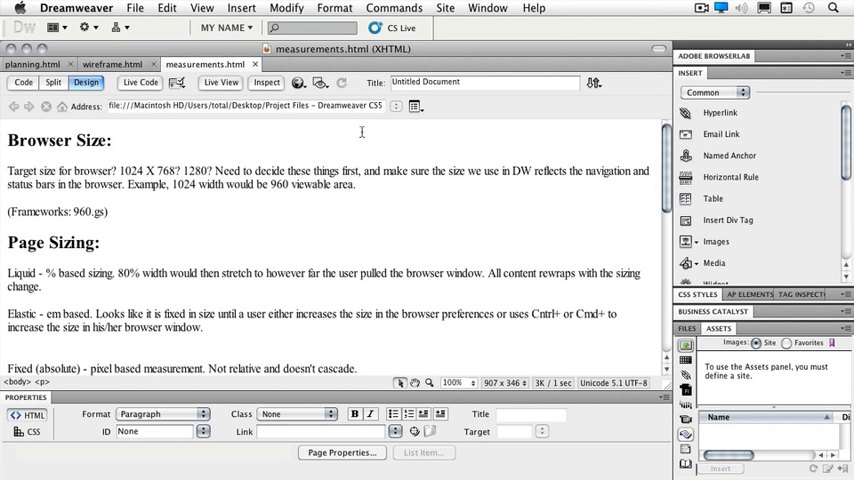
{"action": "mouse_move", "coordinate": [627, 145]}
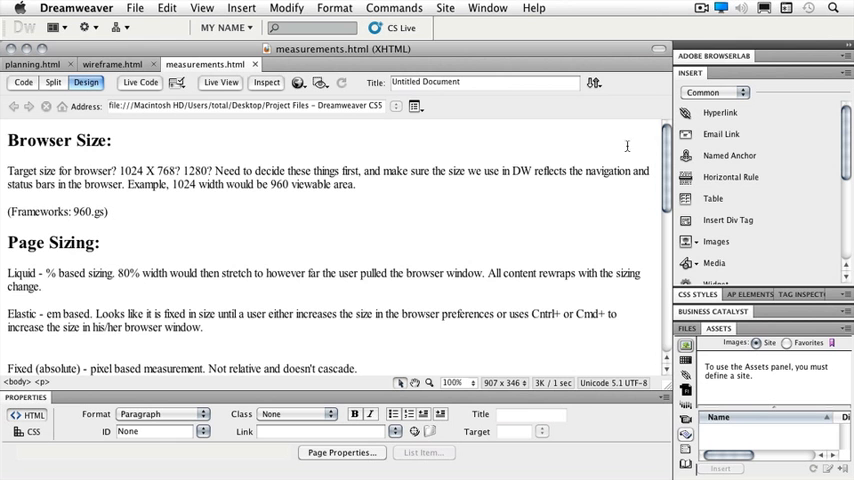
{"action": "scroll", "scroll_direction": "down", "scroll_amount": 3}
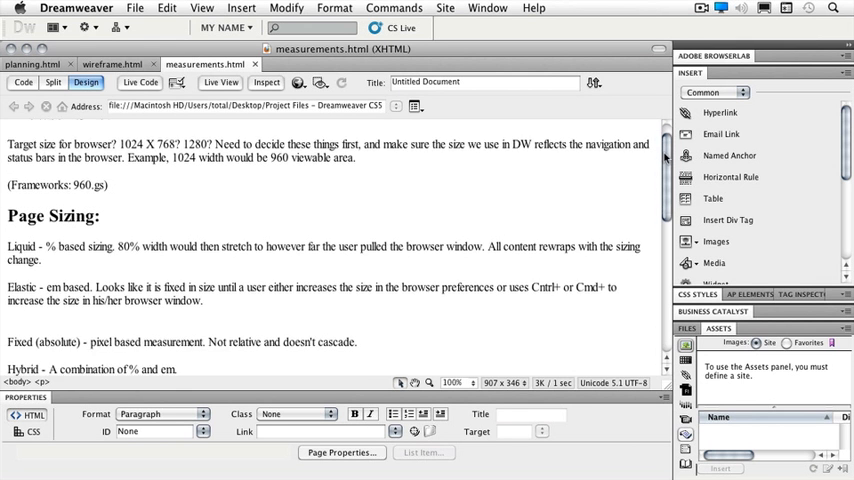
{"action": "scroll", "scroll_direction": "down", "scroll_amount": 3}
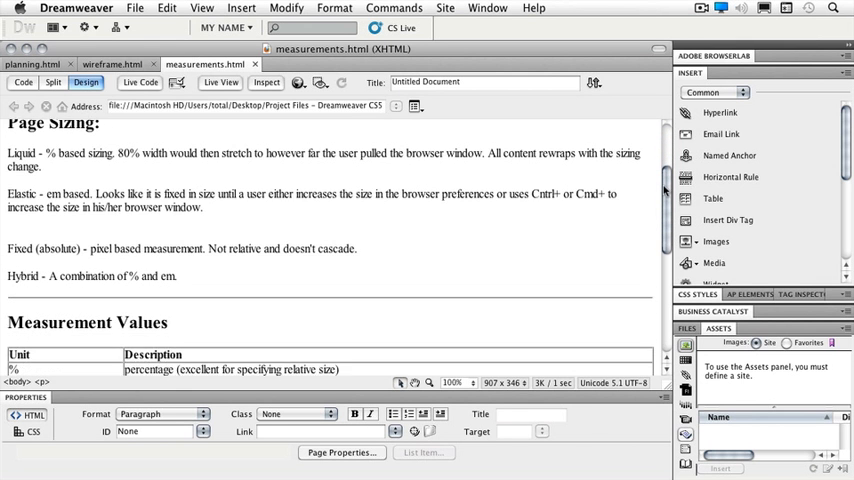
{"action": "scroll", "scroll_direction": "down", "scroll_amount": 3}
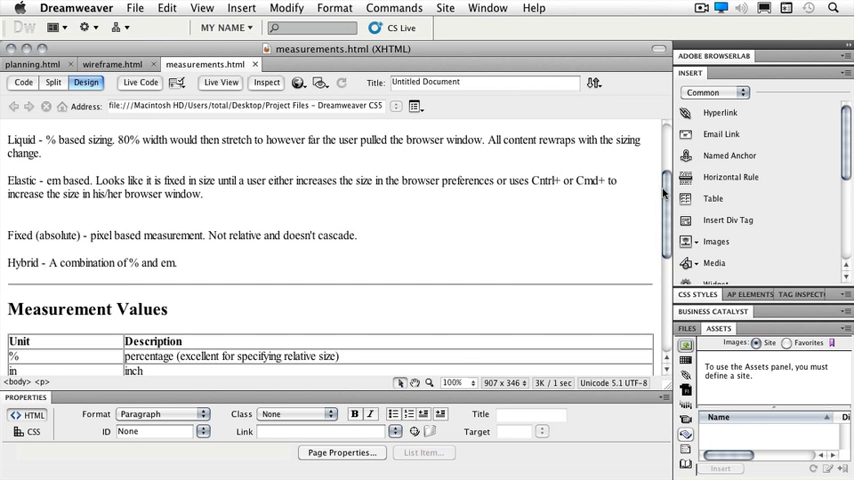
{"action": "scroll", "scroll_direction": "down", "scroll_amount": 3}
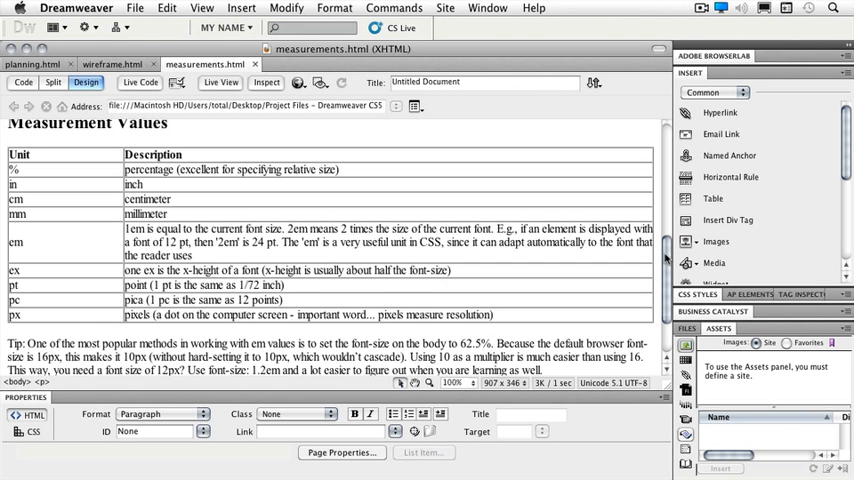
{"action": "scroll", "scroll_direction": "down", "scroll_amount": 3}
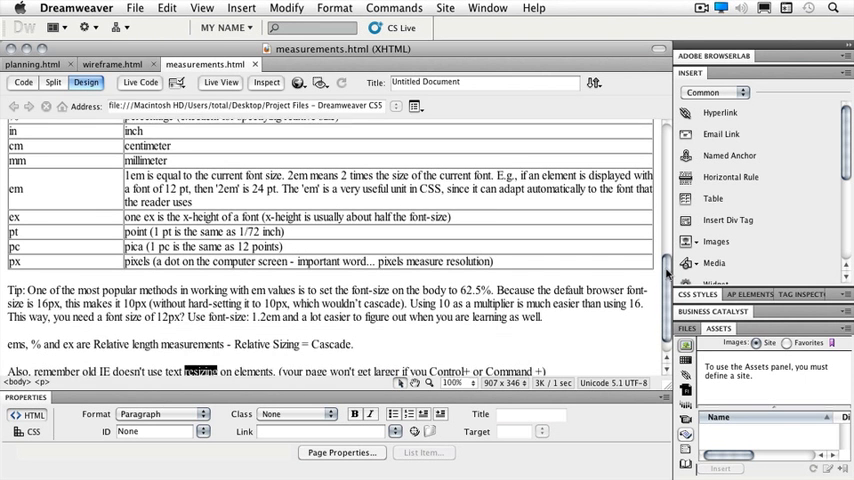